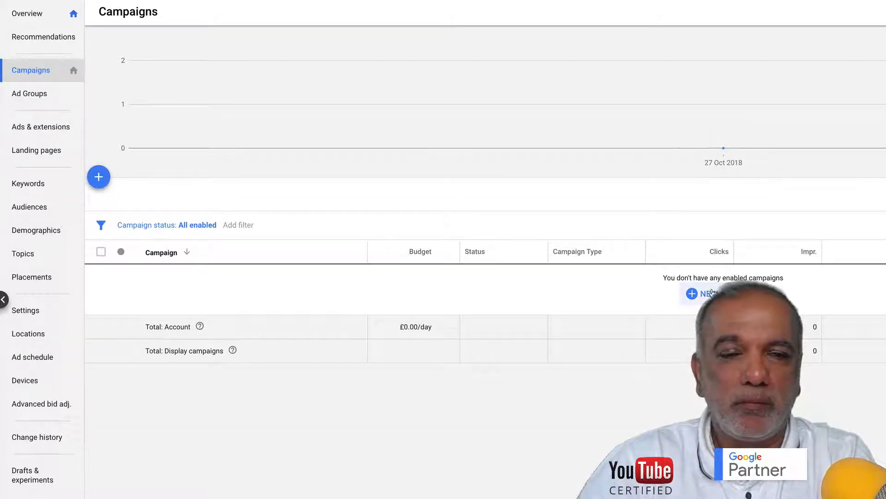
left_click(701, 293)
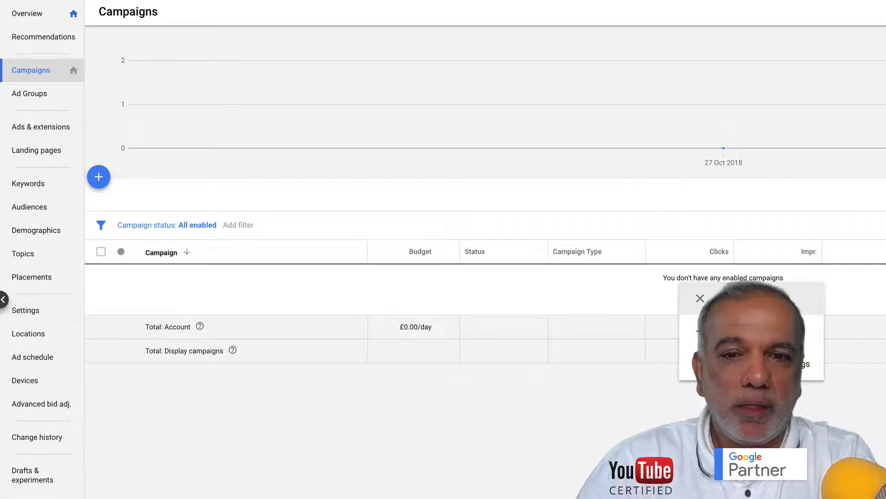
mouse_move(623, 155)
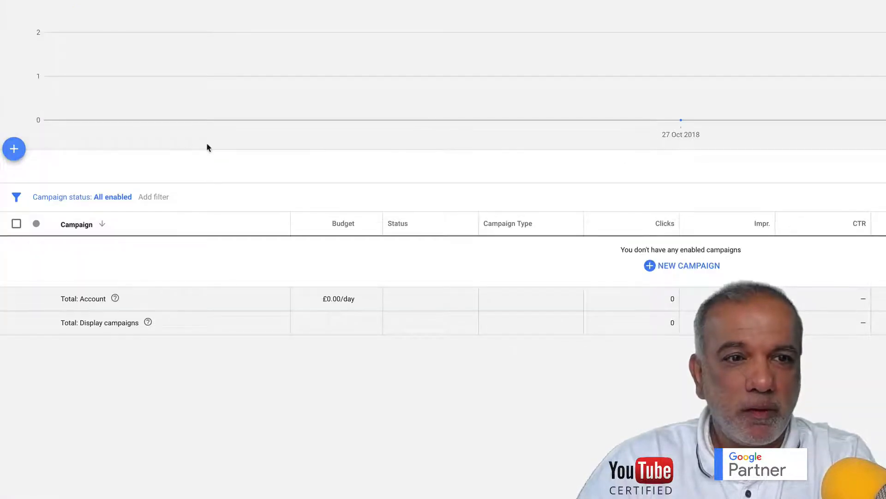
left_click(682, 266)
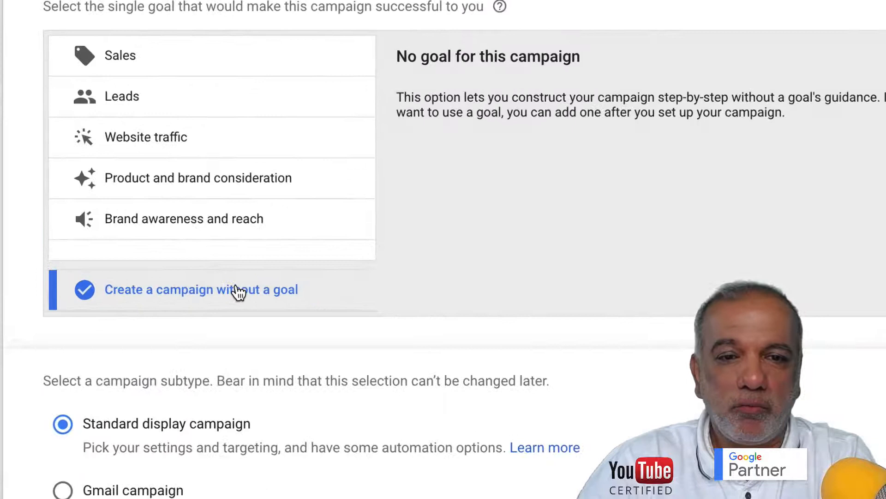
mouse_move(188, 445)
type("www.sfdigit")
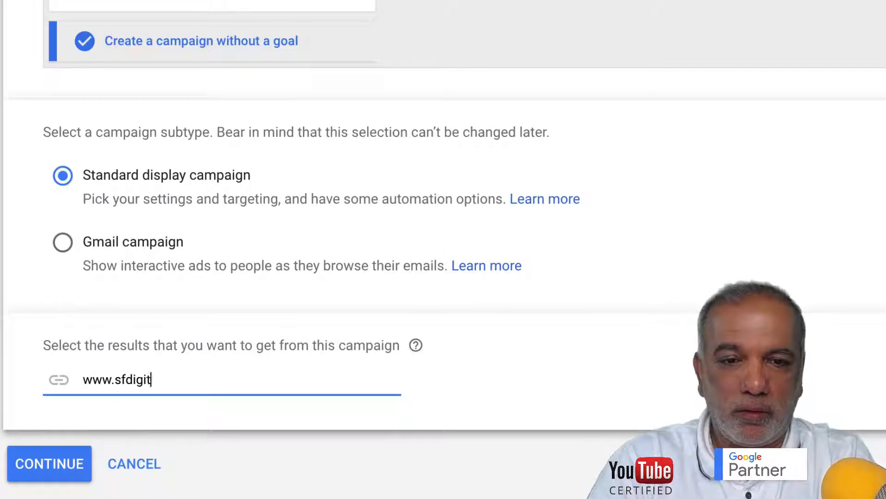
type("al.co.uk")
type("Responsive")
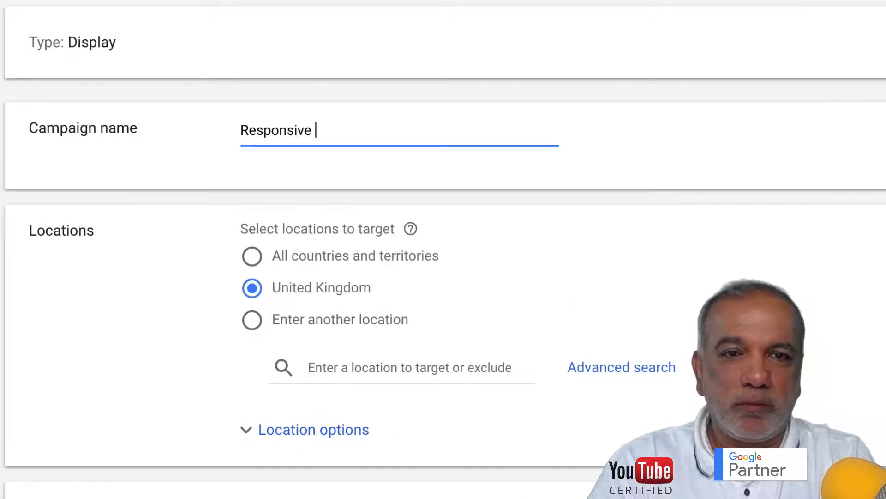
Name the campaign 'Responsive Ads Campaign' and reach the Create your ads section.
type("Ads")
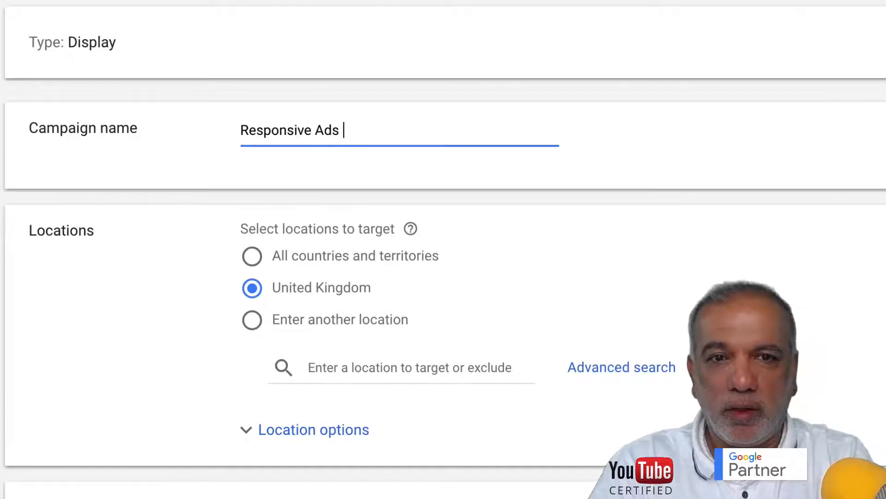
type("Campaign")
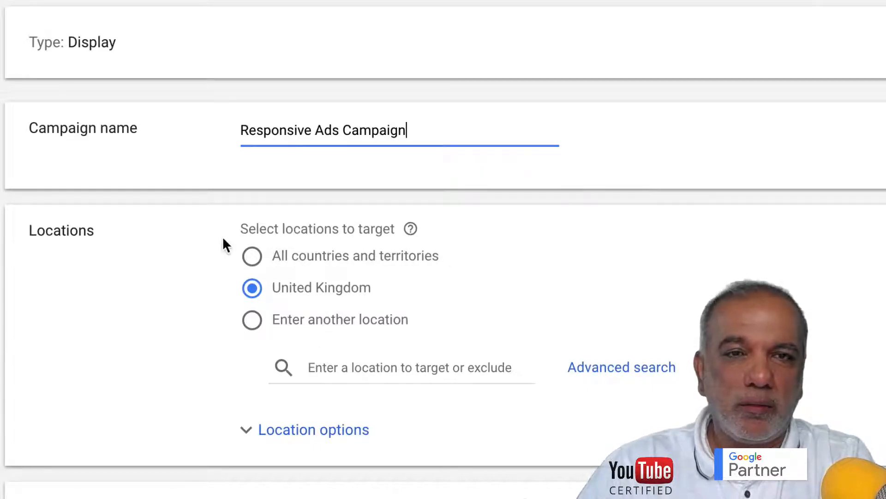
scroll("down", 3)
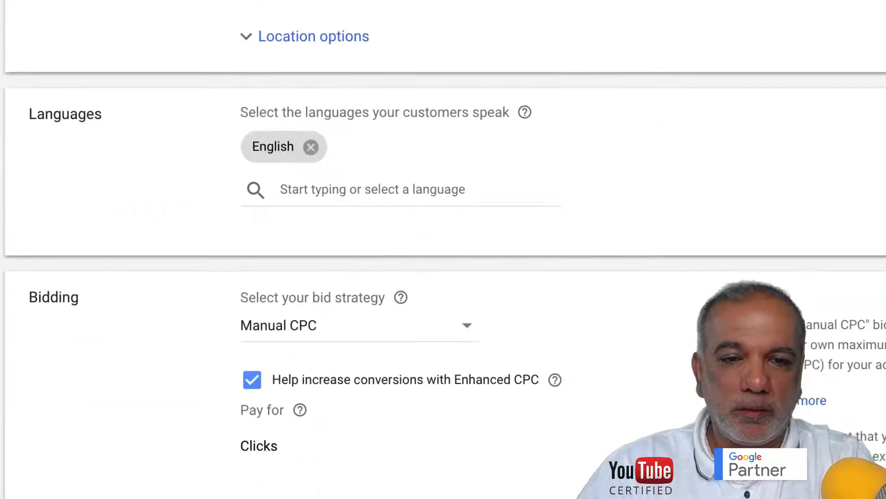
scroll("down", 3)
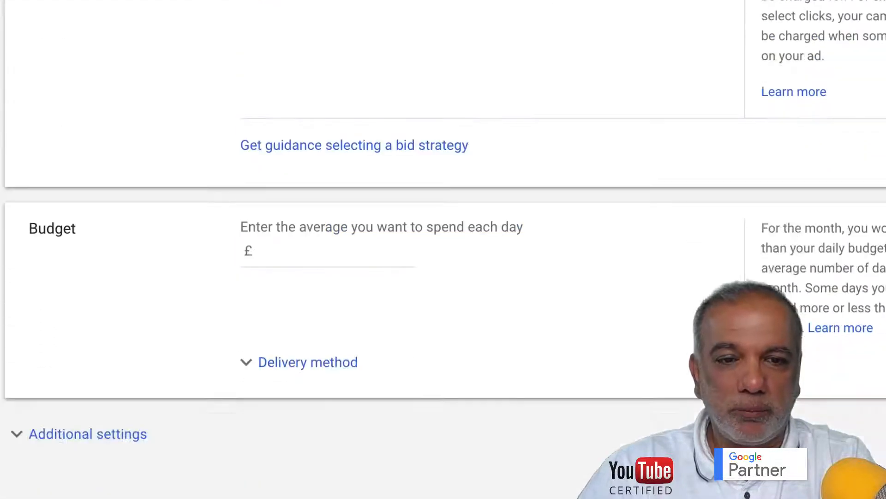
scroll("down", 3)
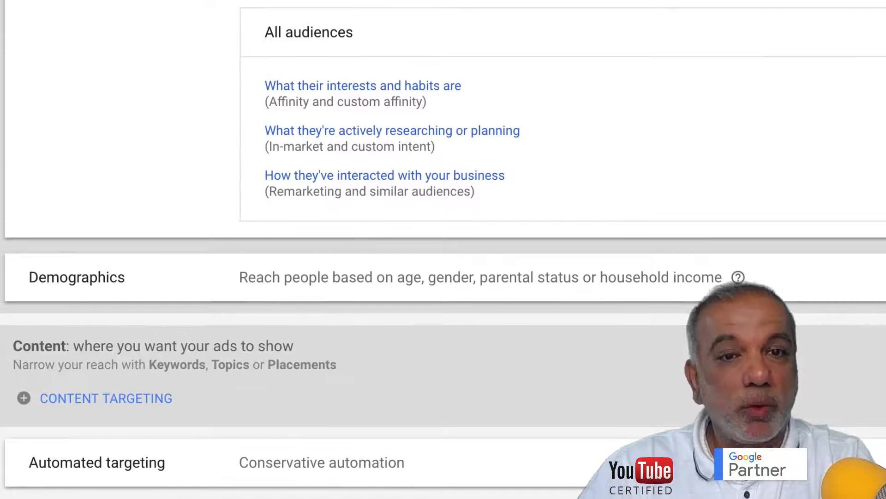
scroll("down", 3)
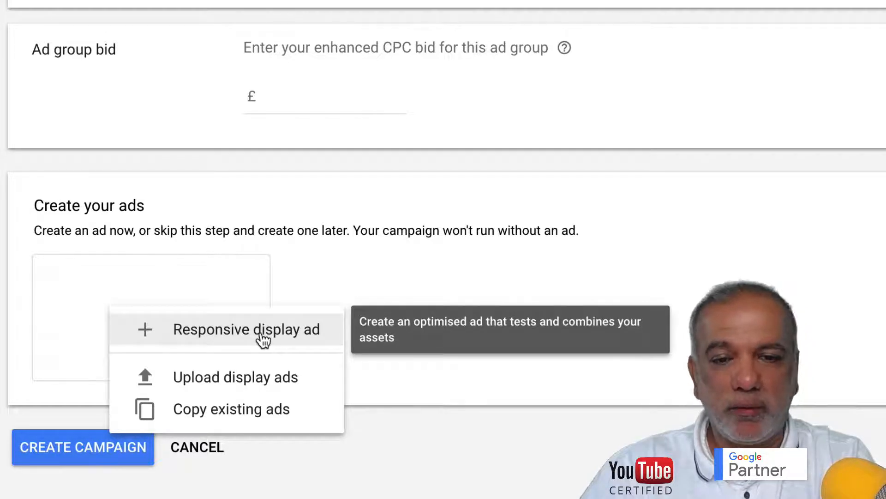
Begin a new responsive display ad with the final URL prefilled.
left_click(246, 329)
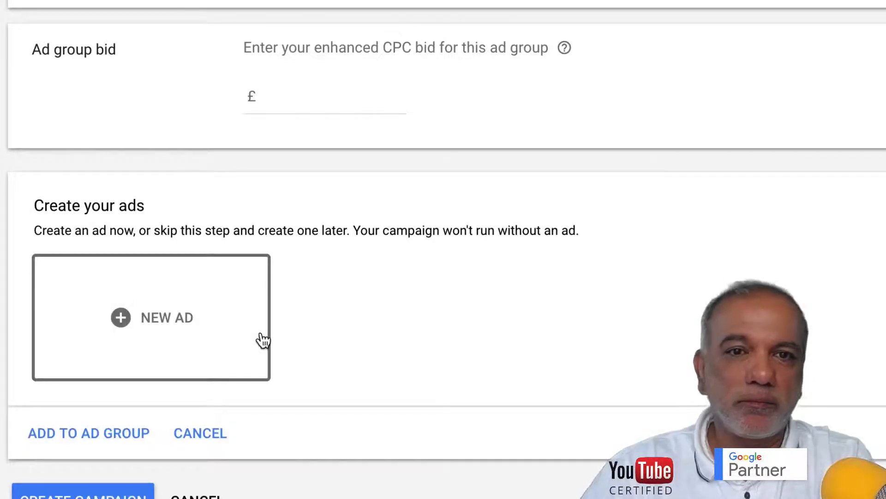
left_click(152, 318)
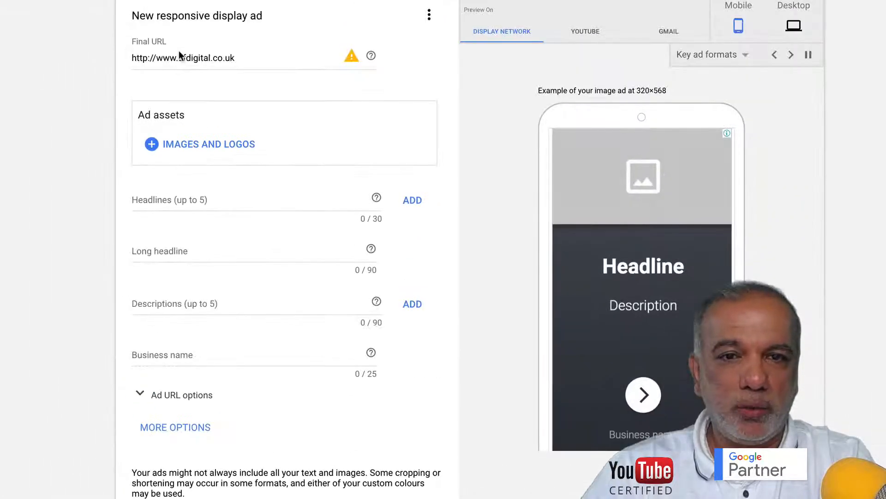
mouse_move(186, 152)
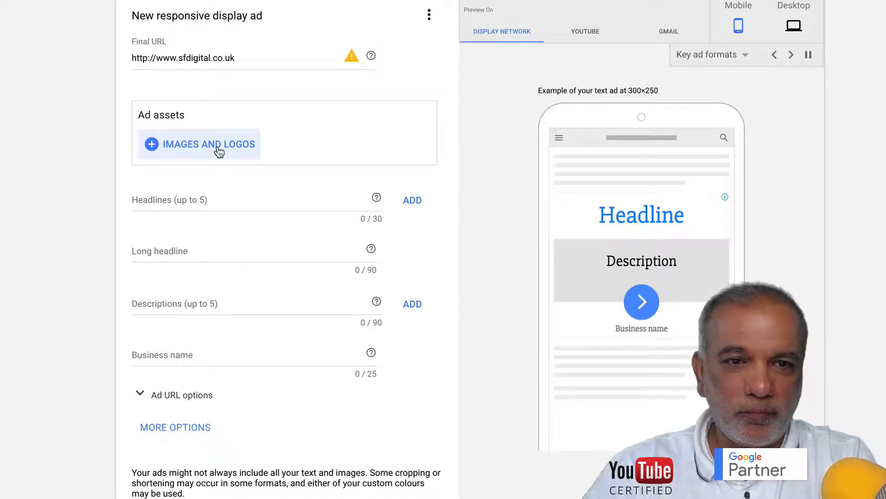
Bring up the images-and-logos picker showing pictures scanned from sfdigital.co.uk.
left_click(207, 144)
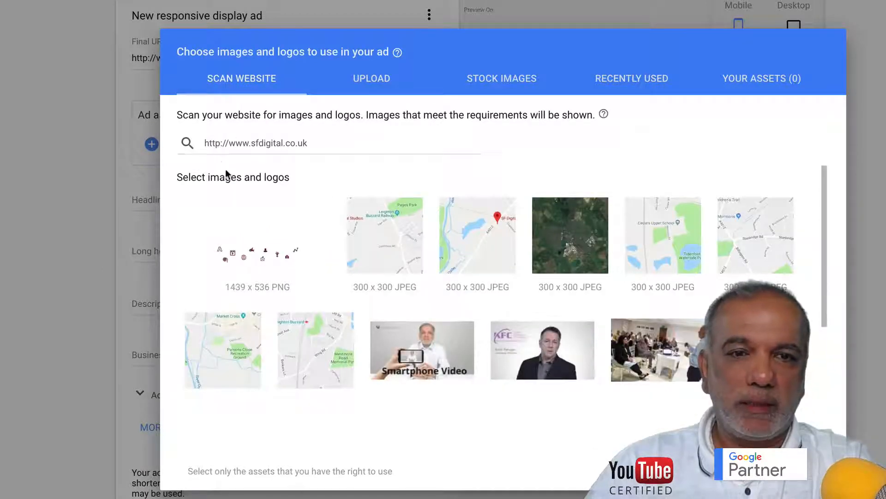
mouse_move(254, 179)
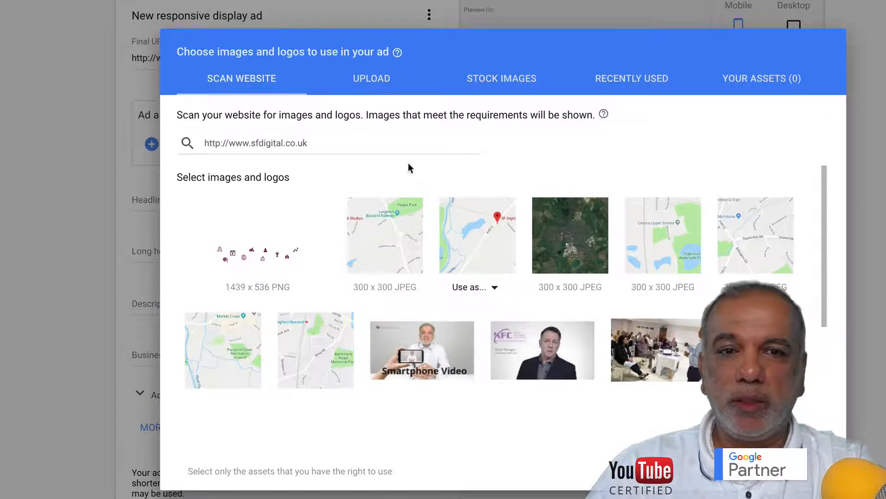
left_click(372, 77)
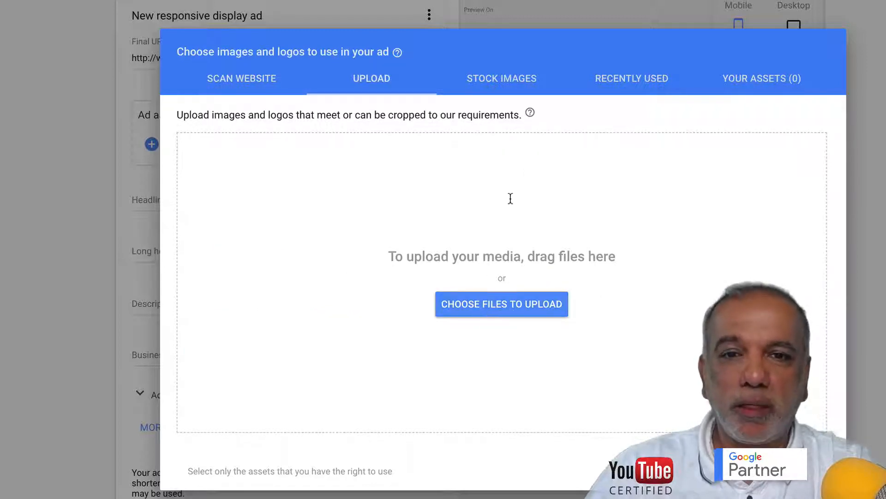
mouse_move(530, 113)
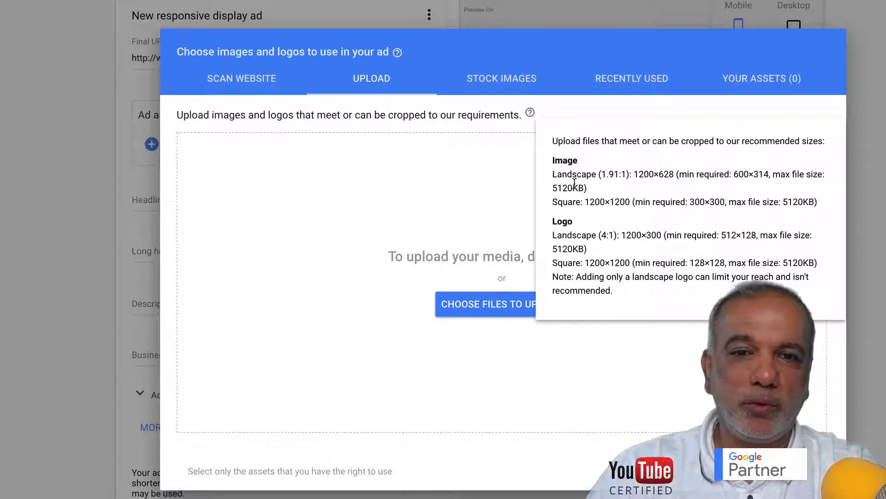
mouse_move(634, 173)
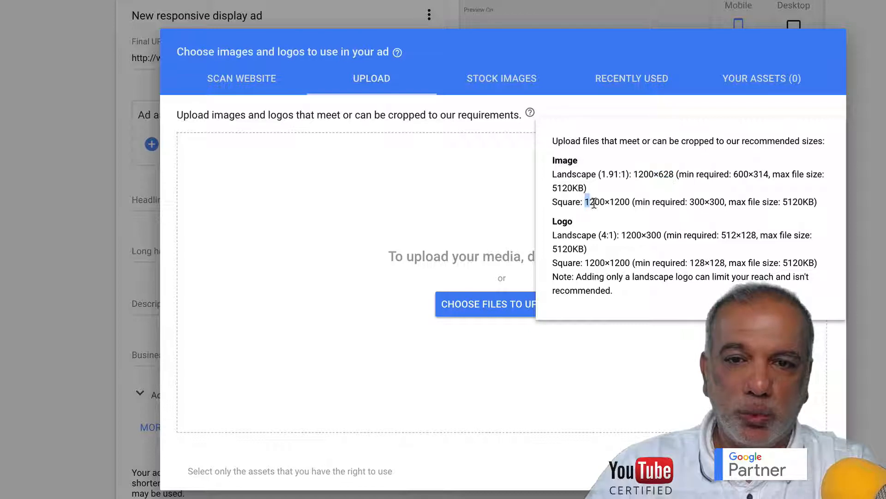
Highlight the recommended 1200×1200 square image size in the upload area.
double_click(605, 201)
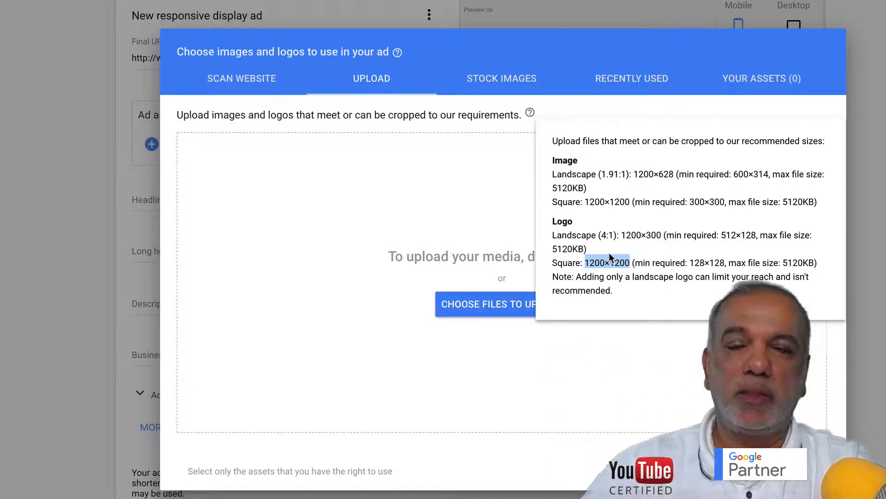
mouse_move(546, 369)
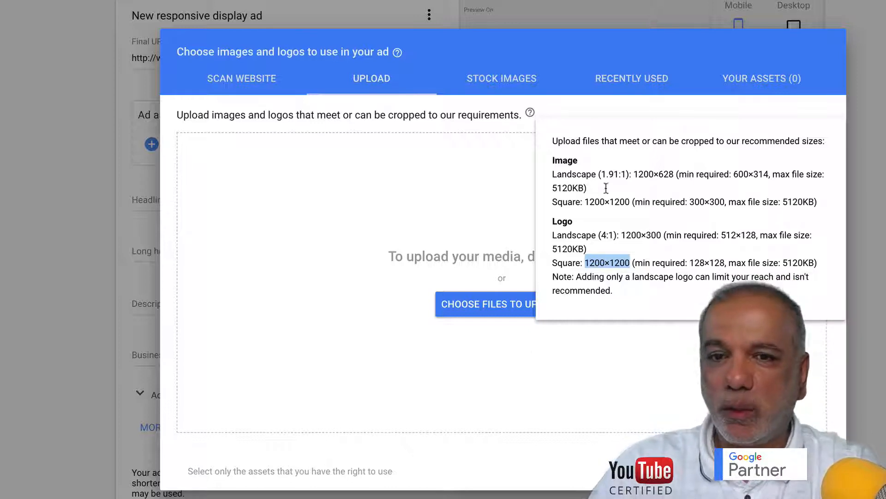
mouse_move(612, 377)
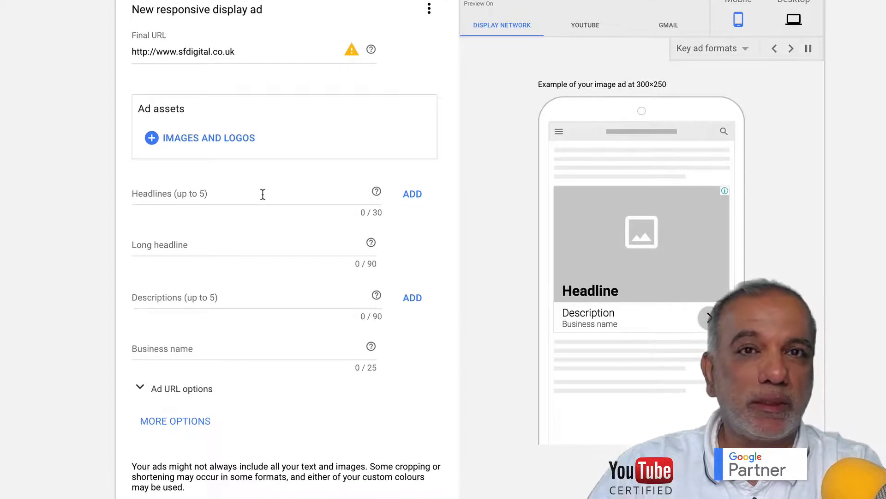
Return to the ad form and add empty headline fields up to five.
left_click(792, 48)
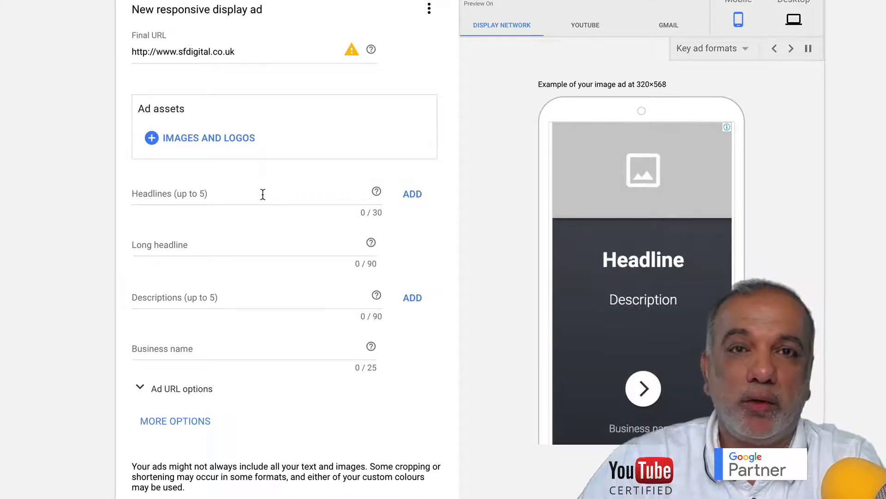
scroll("down", 3)
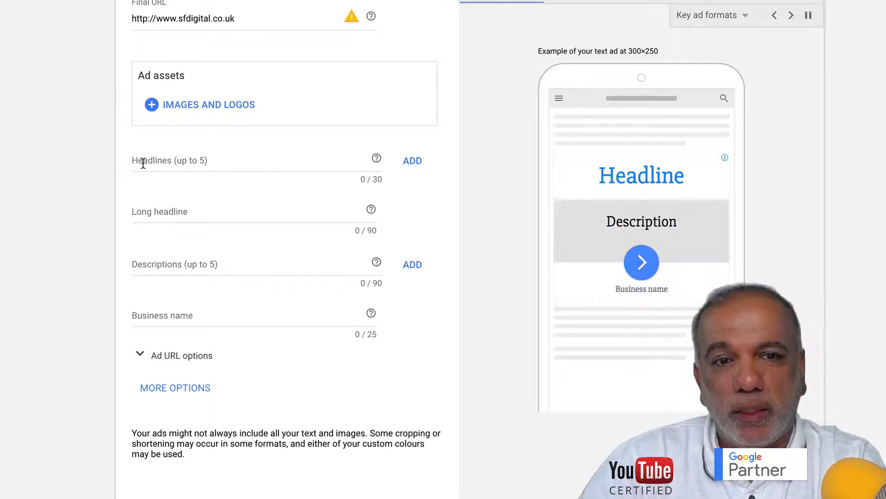
mouse_move(183, 161)
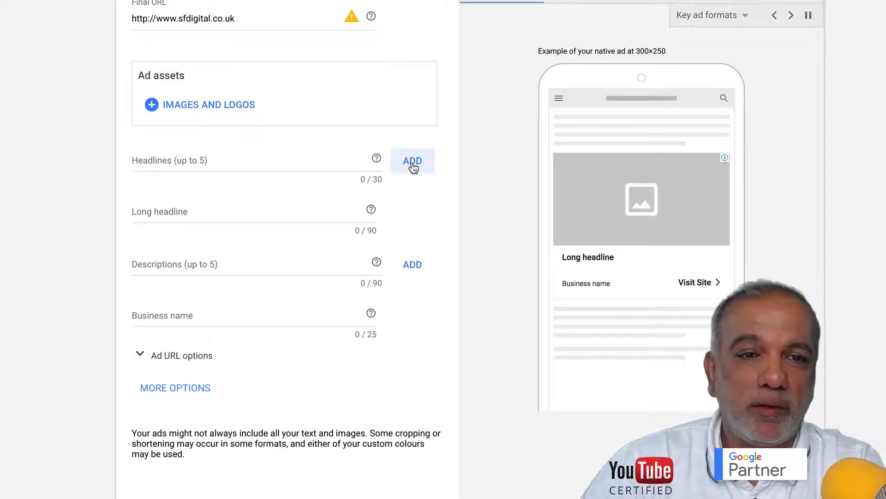
left_click(412, 161)
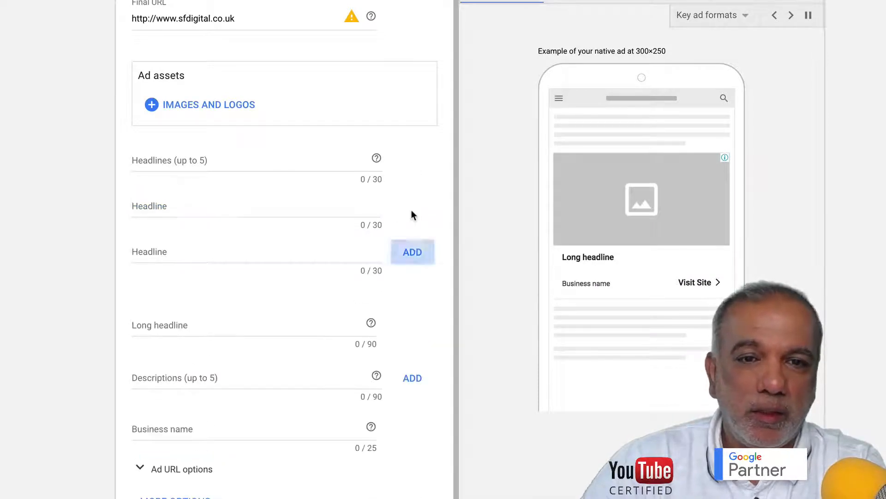
left_click(412, 252)
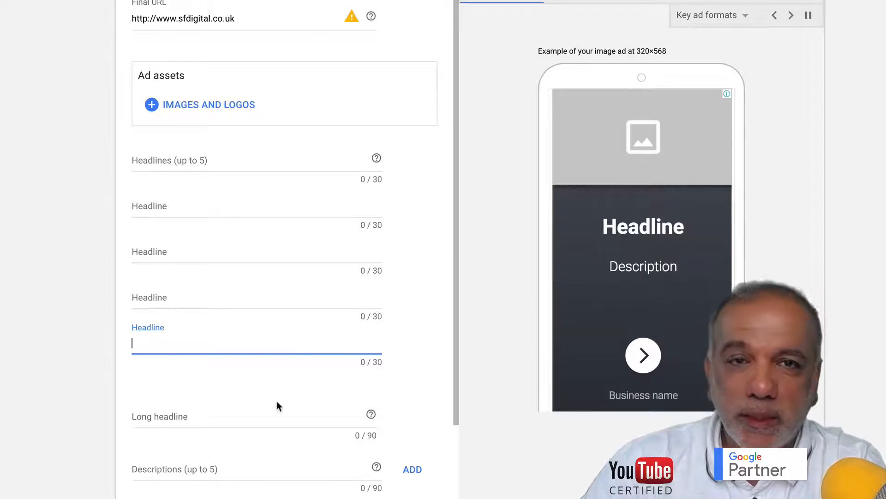
mouse_move(247, 174)
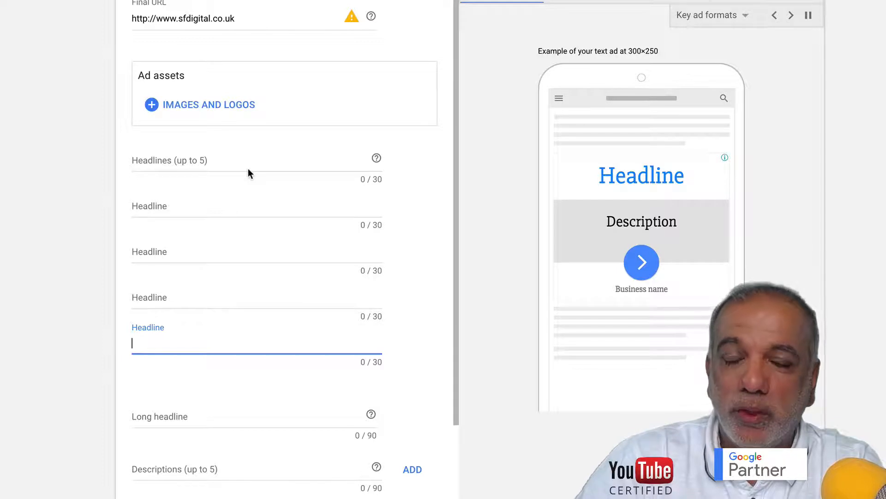
mouse_move(279, 44)
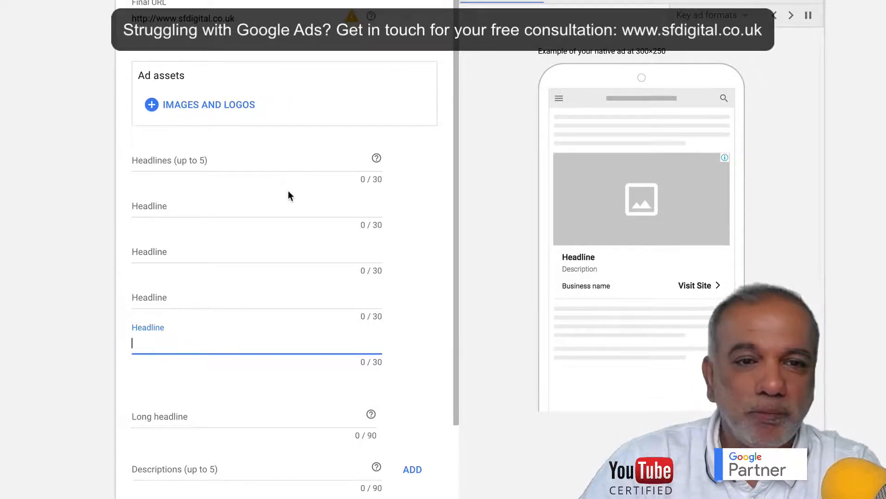
mouse_move(338, 173)
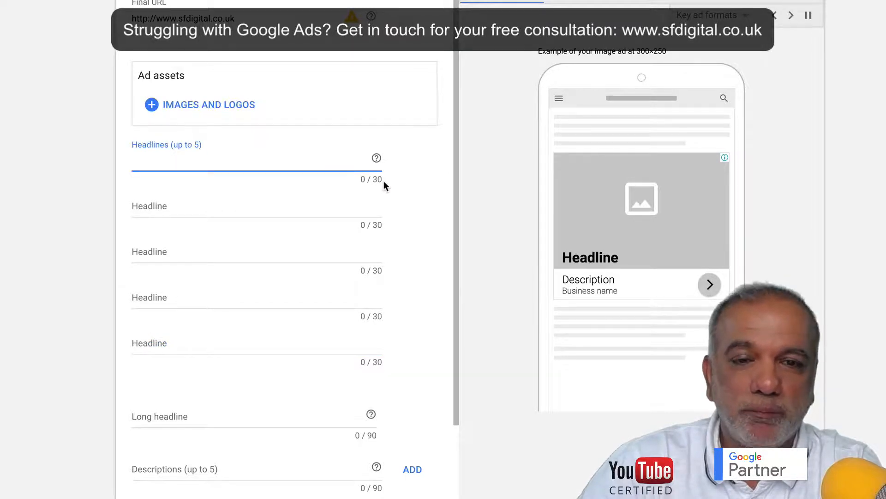
Add a second empty description field to the ad form.
scroll("down", 3)
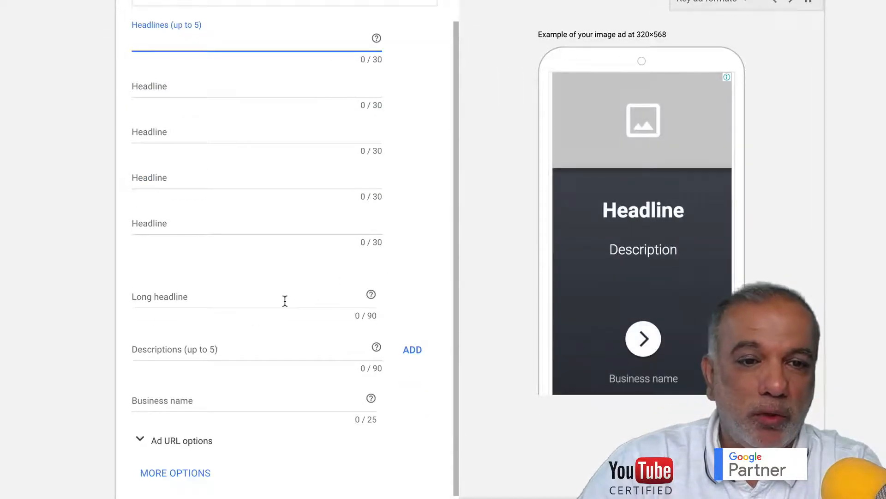
mouse_move(357, 328)
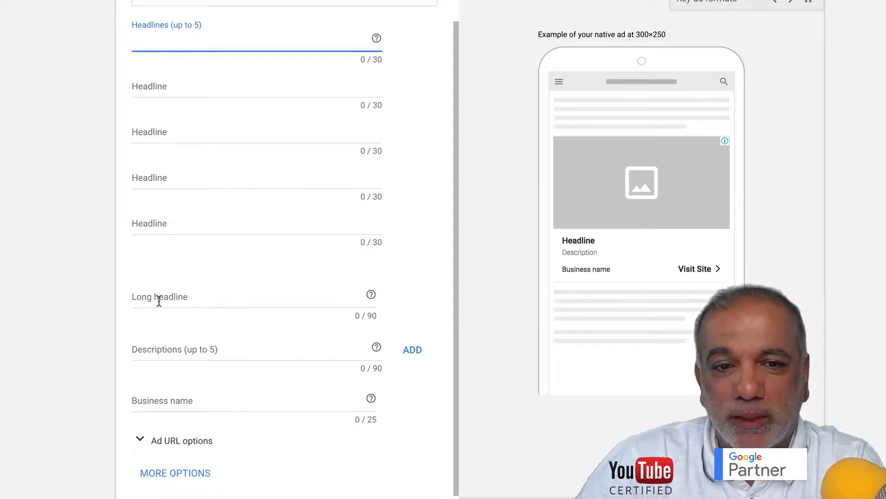
mouse_move(175, 80)
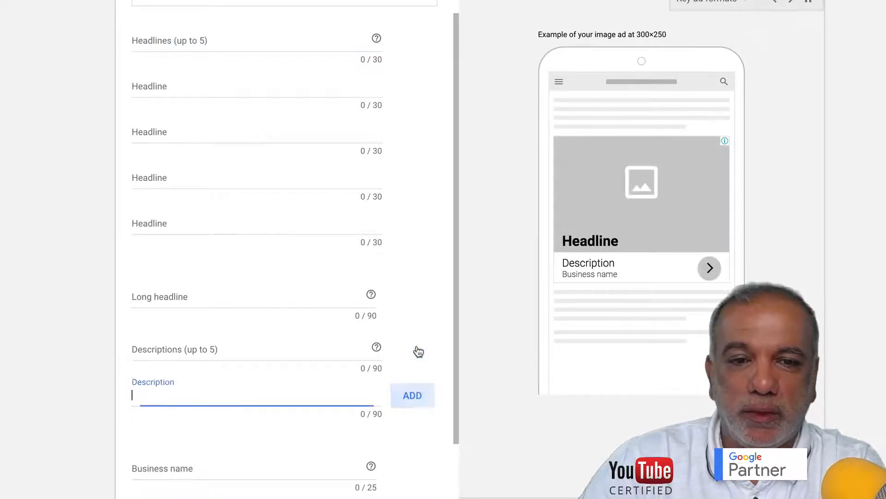
left_click(412, 395)
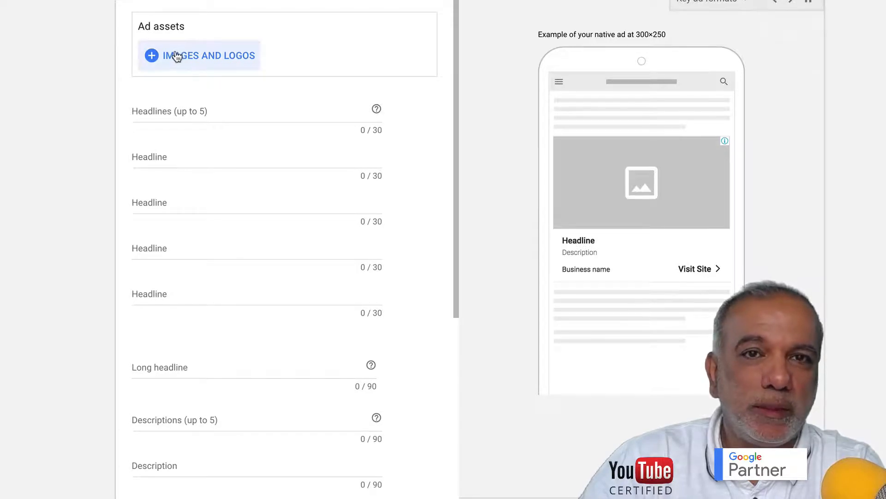
mouse_move(254, 98)
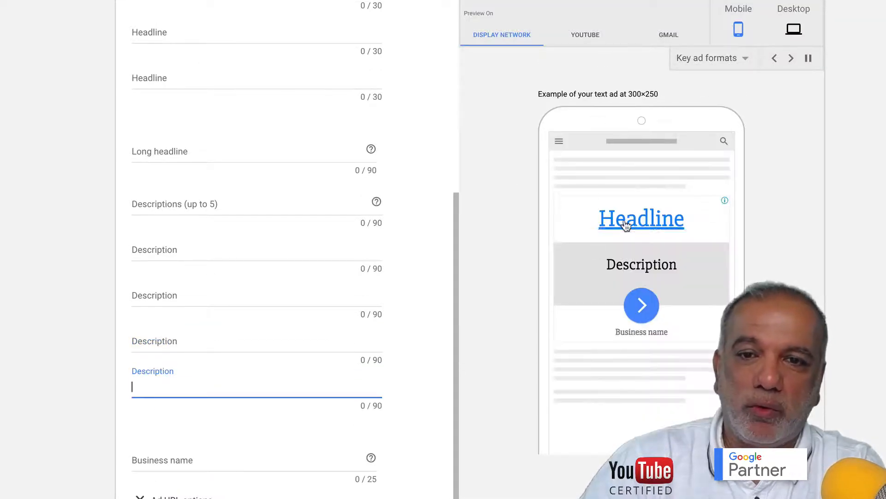
mouse_move(630, 268)
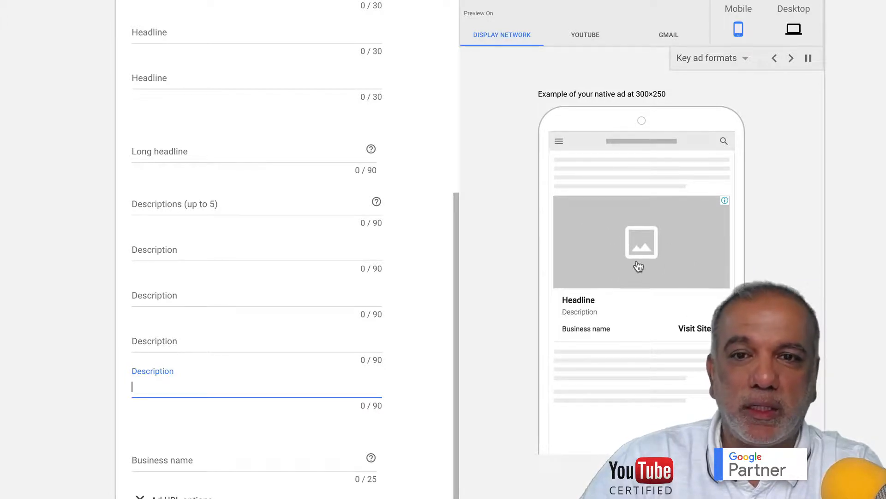
Switch the ad previews to Desktop size with five description fields in place.
left_click(795, 28)
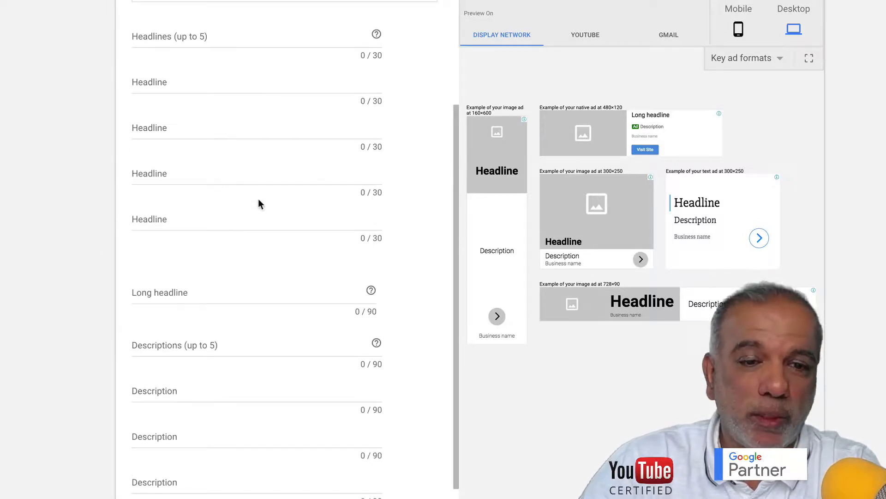
mouse_move(325, 299)
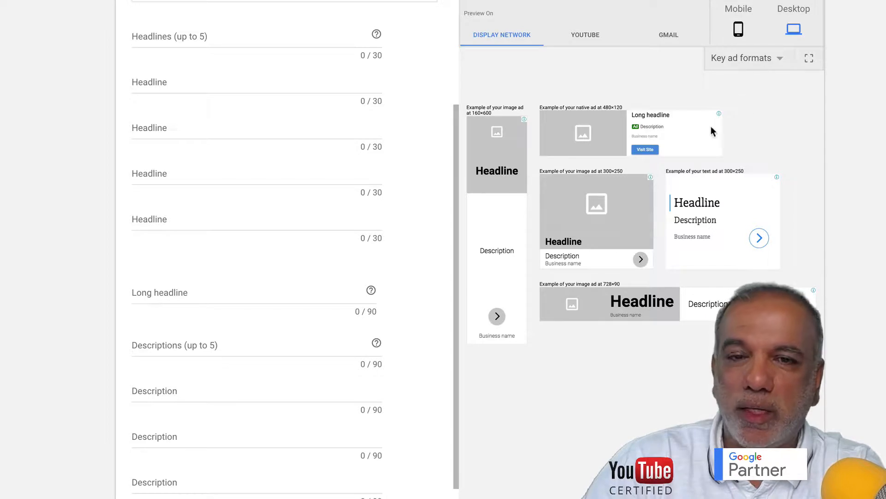
mouse_move(272, 278)
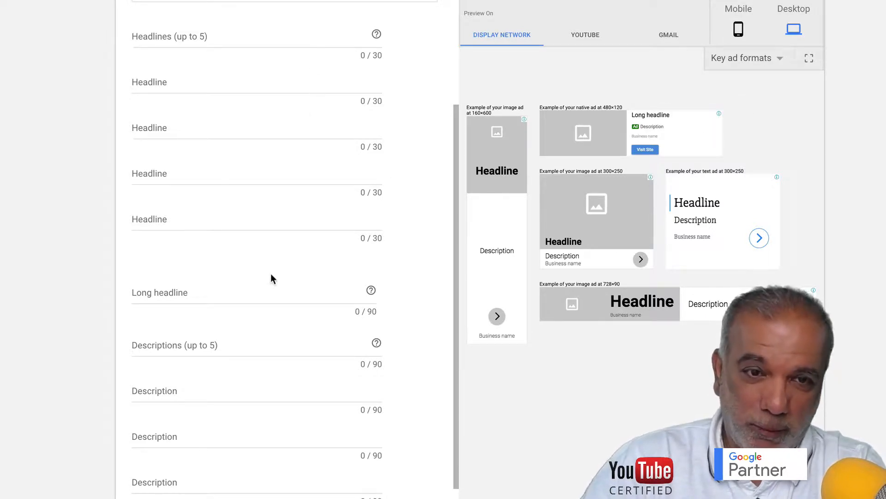
mouse_move(297, 104)
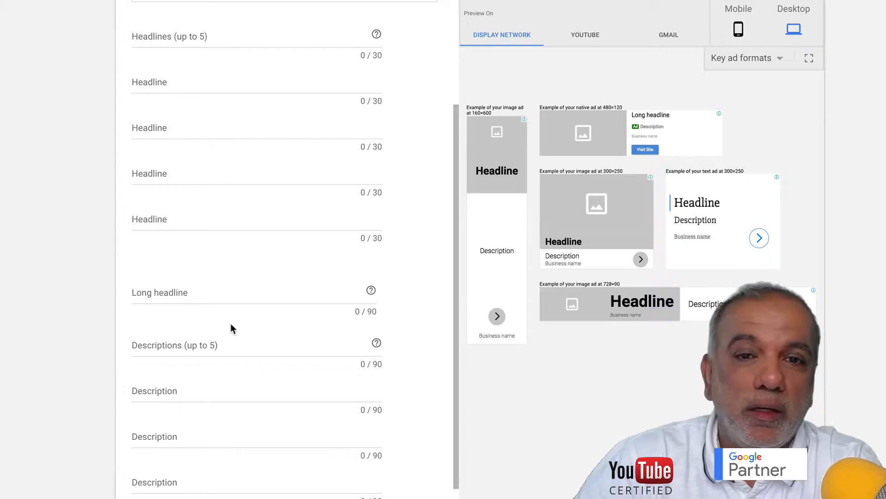
mouse_move(685, 63)
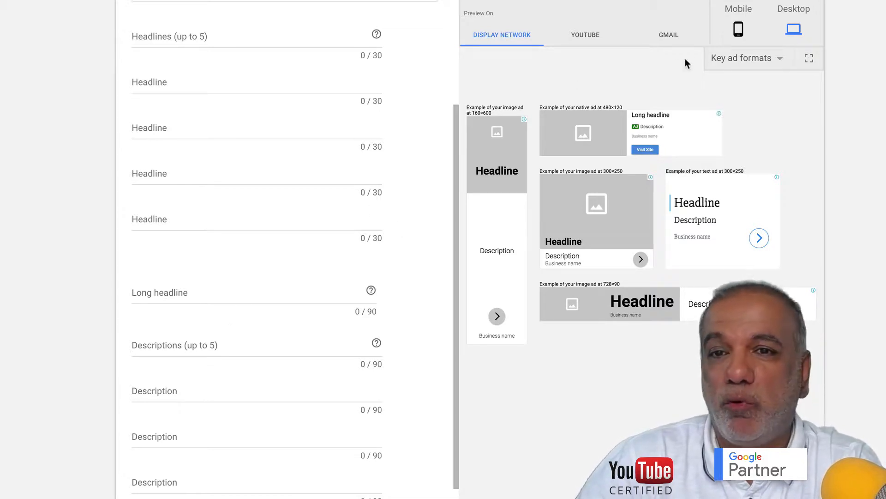
left_click(747, 57)
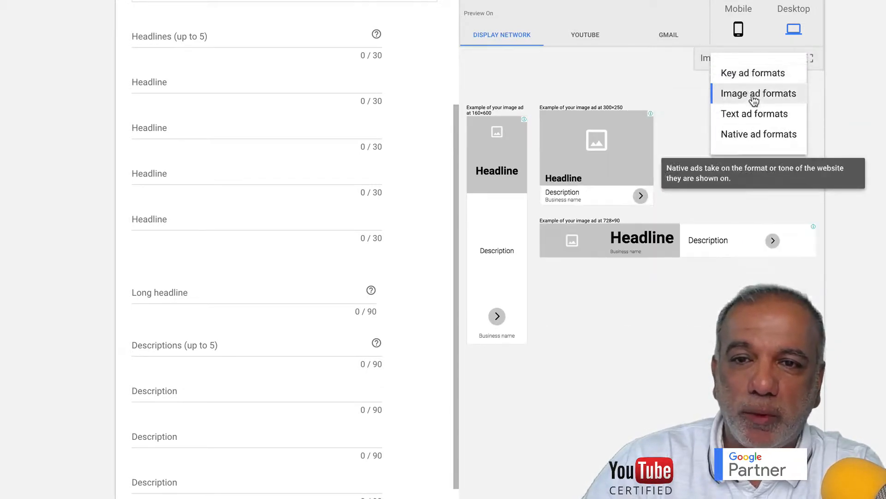
Filter the desktop preview to Image, then Text, then Native ad formats (480×120, 373×160).
left_click(759, 94)
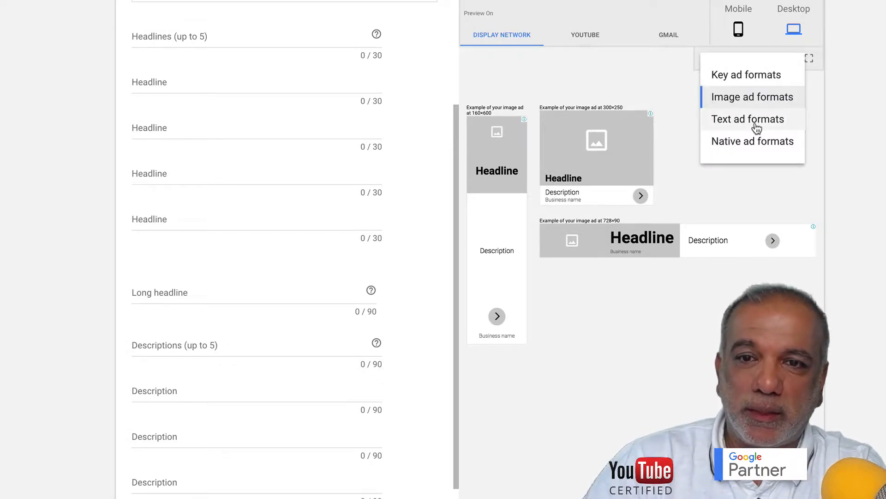
left_click(748, 118)
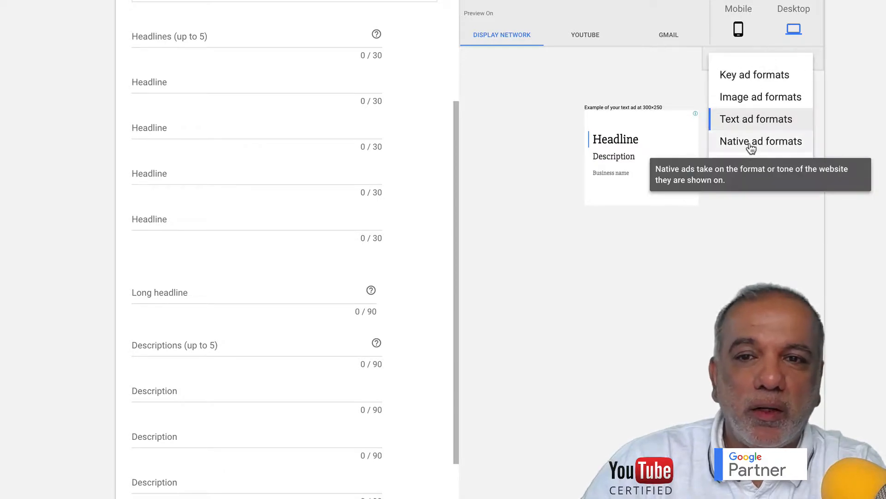
left_click(761, 141)
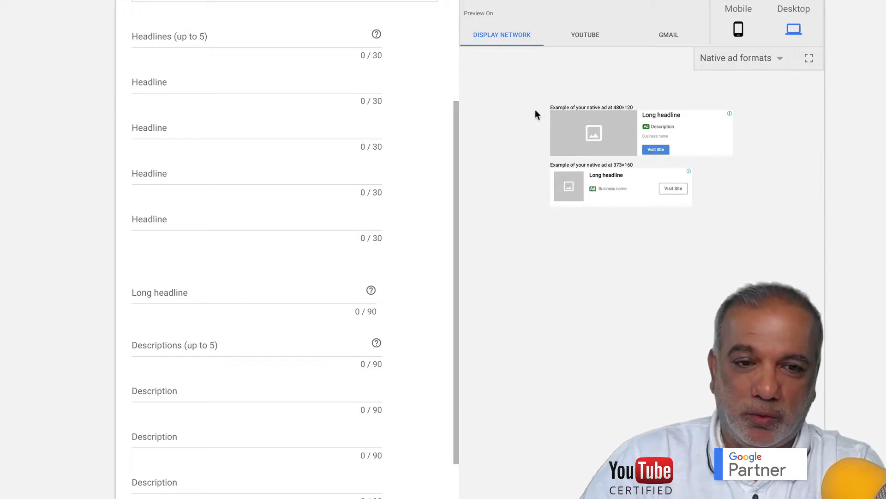
mouse_move(325, 323)
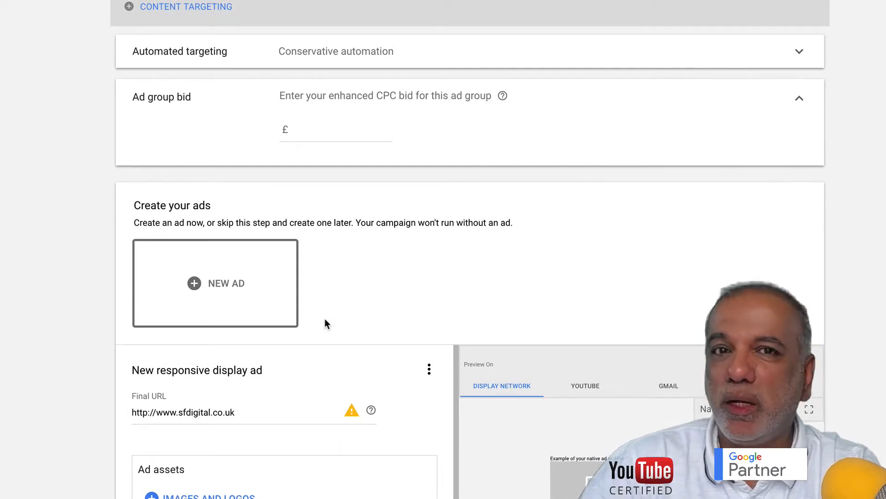
mouse_move(286, 355)
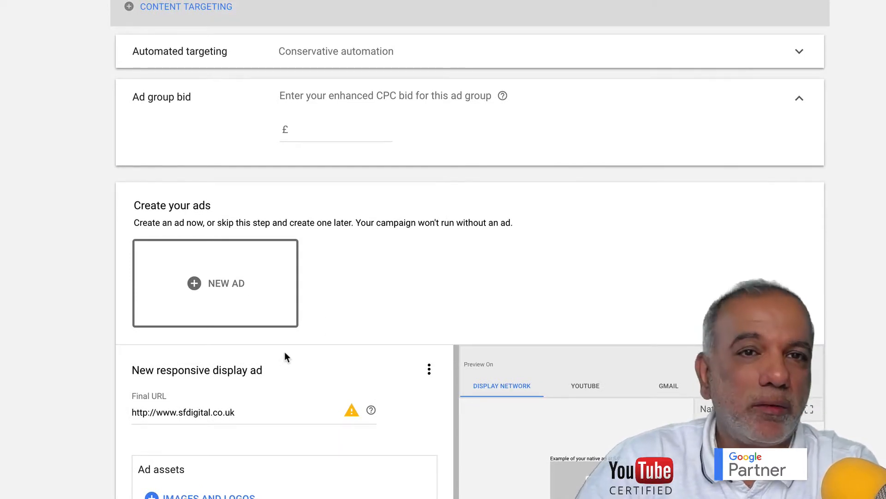
mouse_move(258, 344)
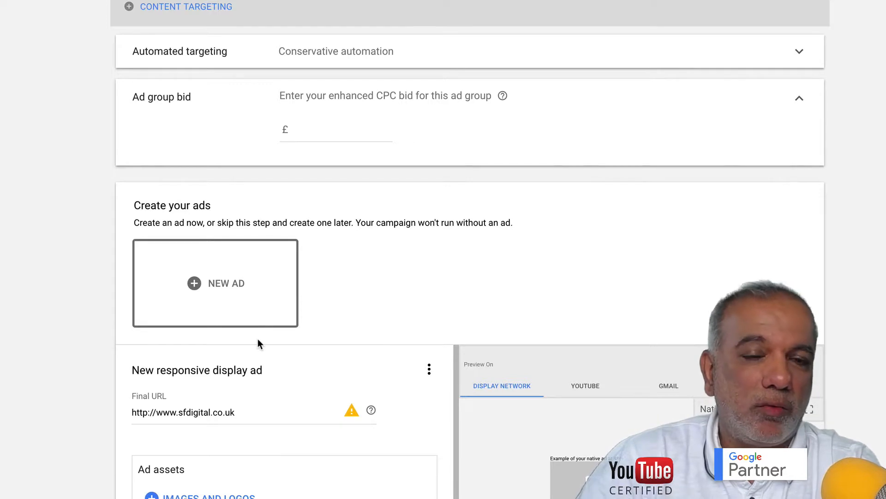
scroll("down", 3)
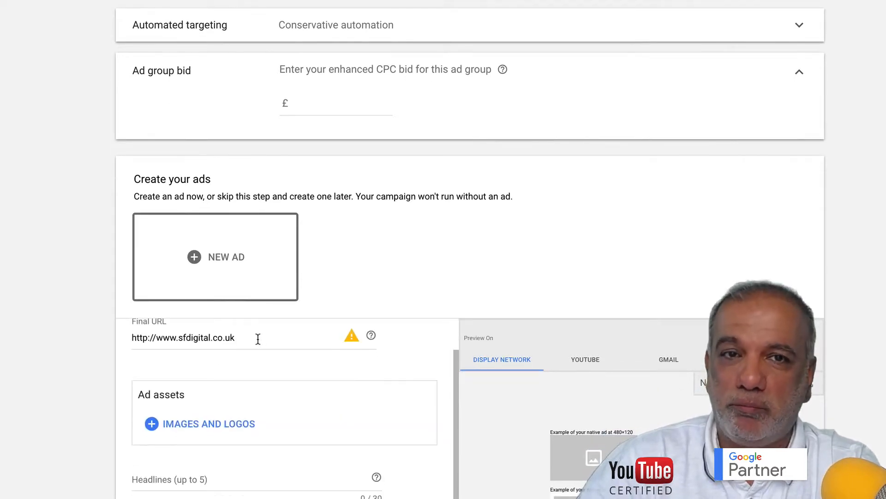